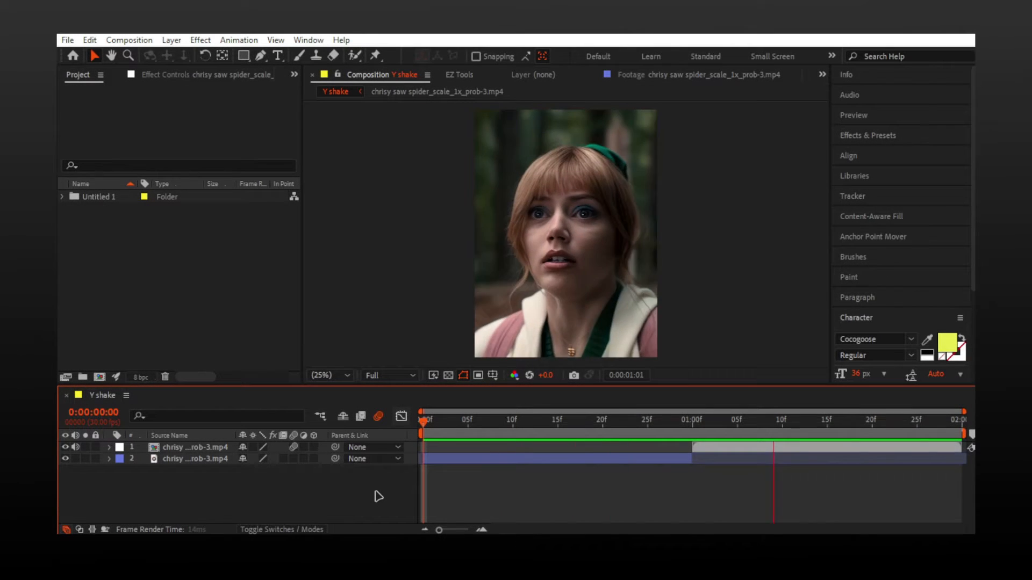
# - Apply Motion Tile to the top clip at the 1:00 cut in Y shake
pyautogui.click(701, 420)
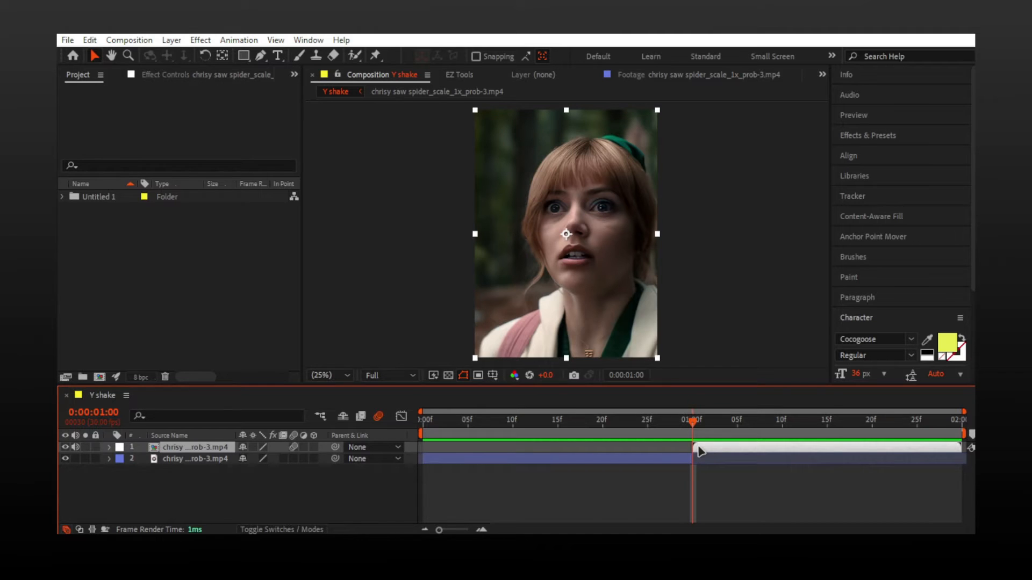
pyautogui.write('motion')
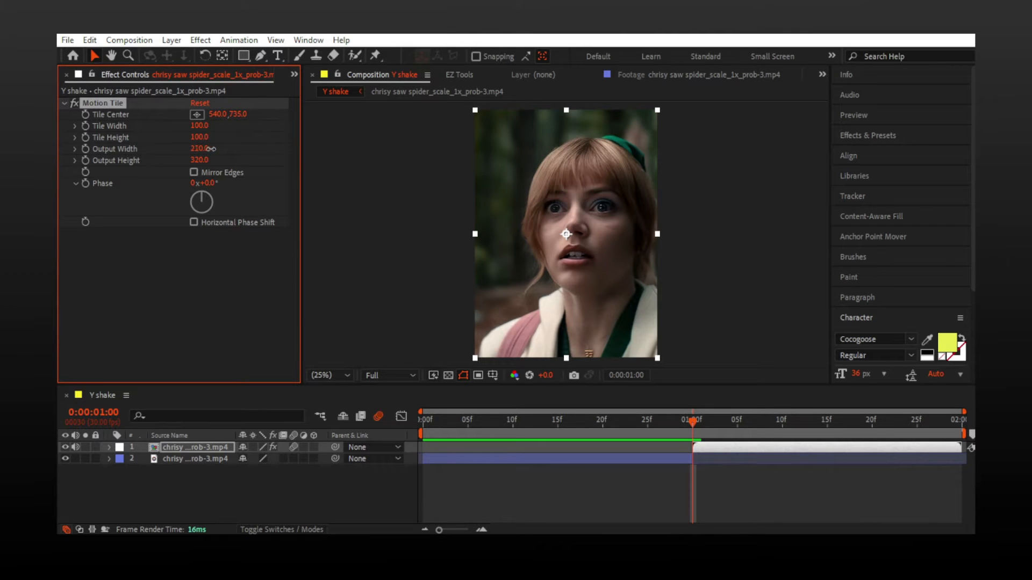
# - Enable Mirror Edges on Motion Tile and set a starting Position keyframe at 1:00
pyautogui.click(193, 172)
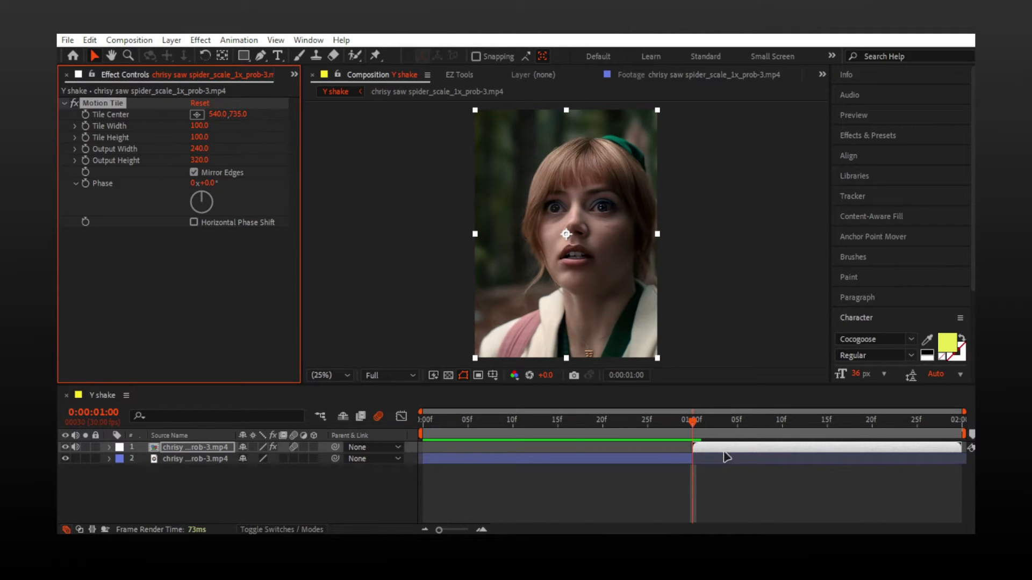
pyautogui.click(109, 447)
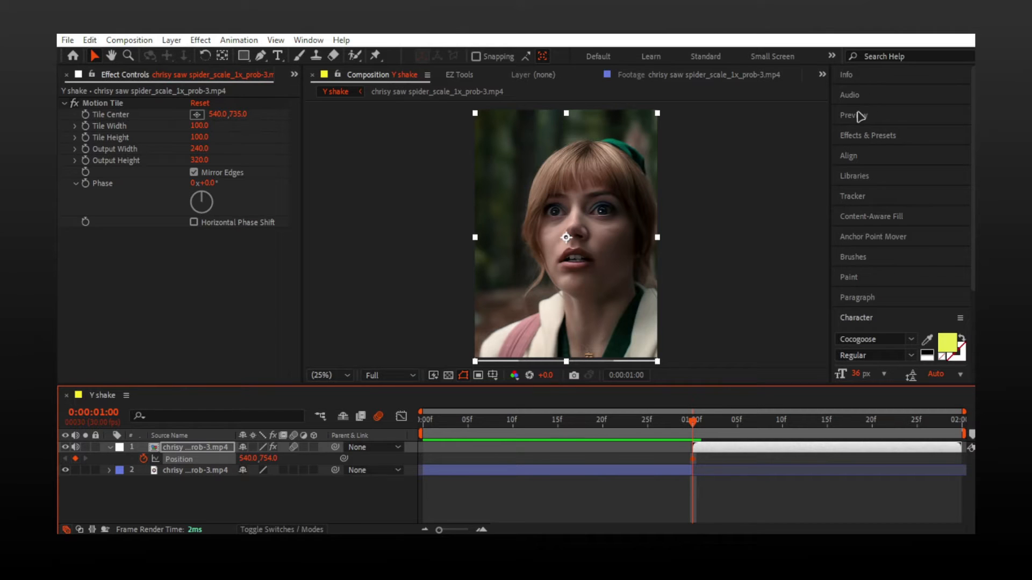
# - Step frame by frame after 1:00, keying alternating Position Y values for a vertical shake
pyautogui.click(853, 115)
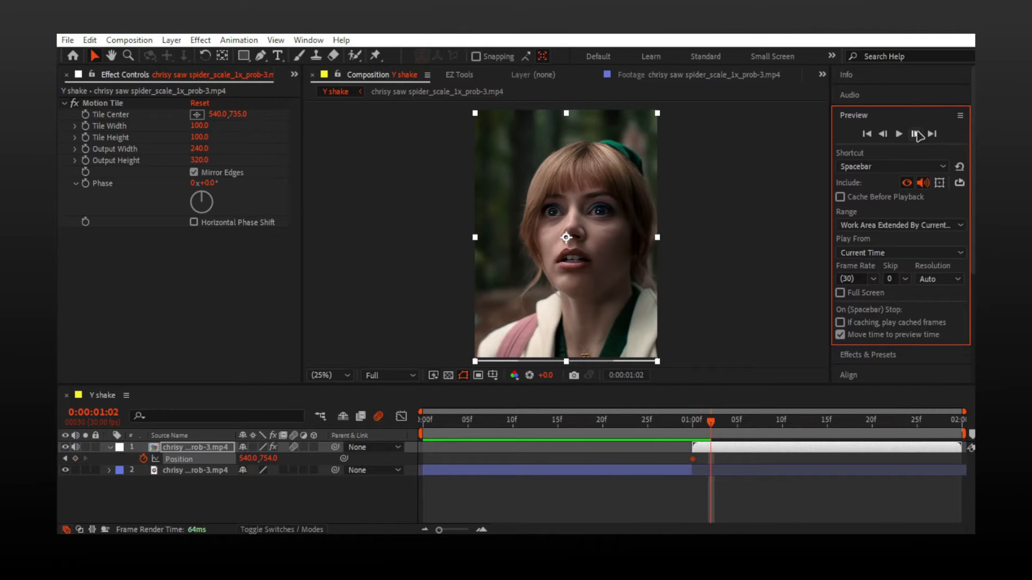
pyautogui.click(916, 133)
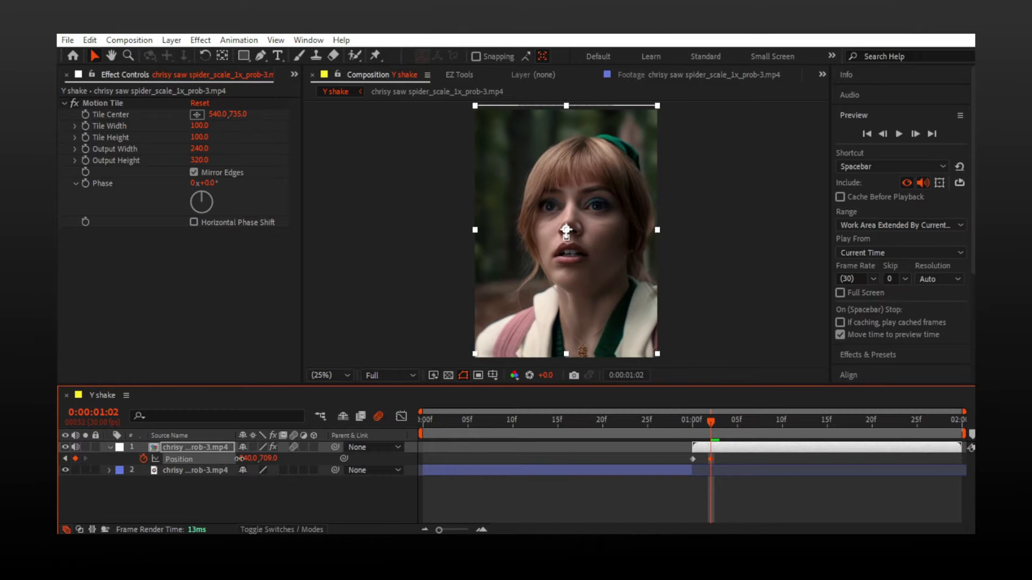
pyautogui.click(915, 134)
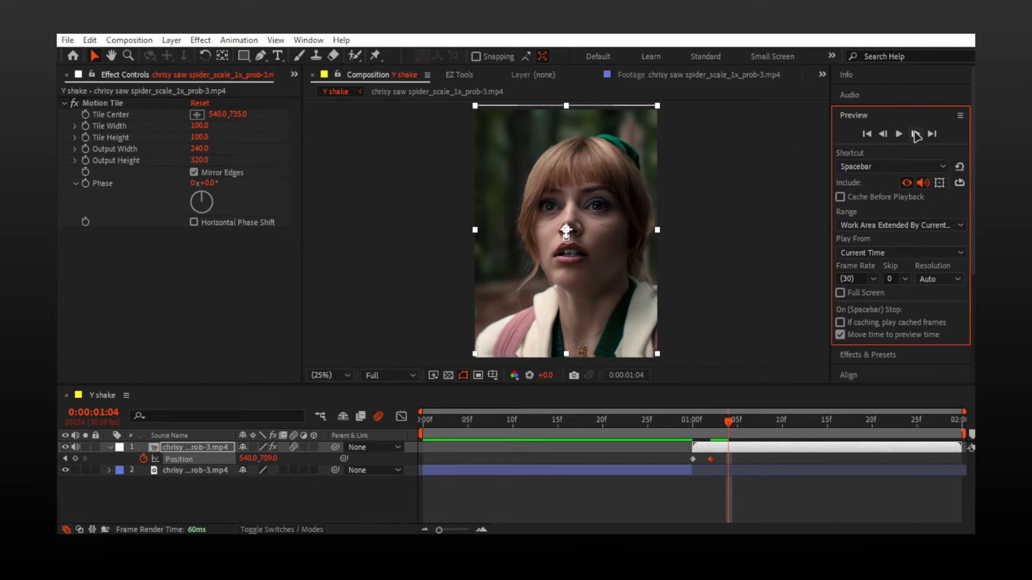
pyautogui.click(916, 133)
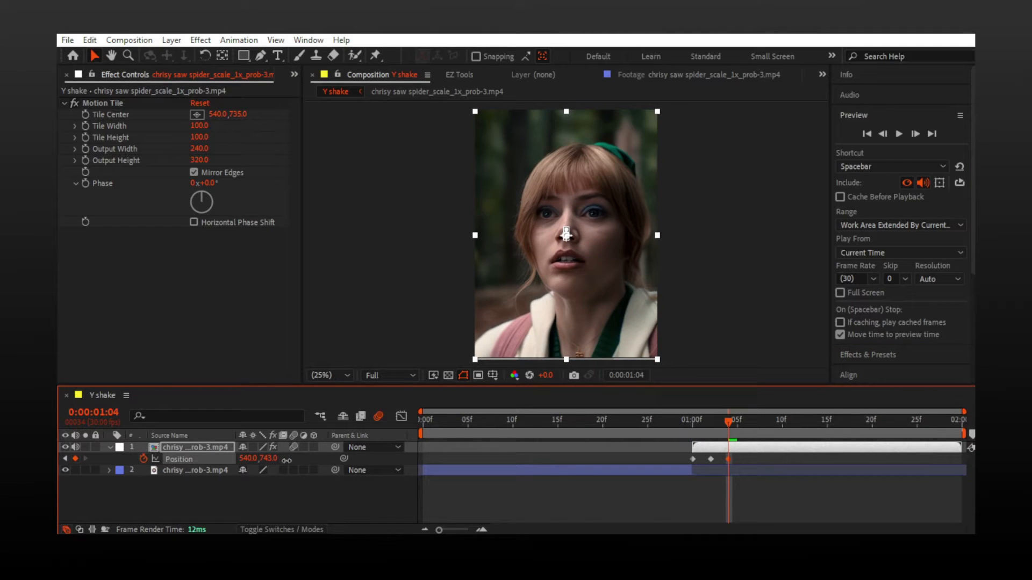
pyautogui.click(899, 133)
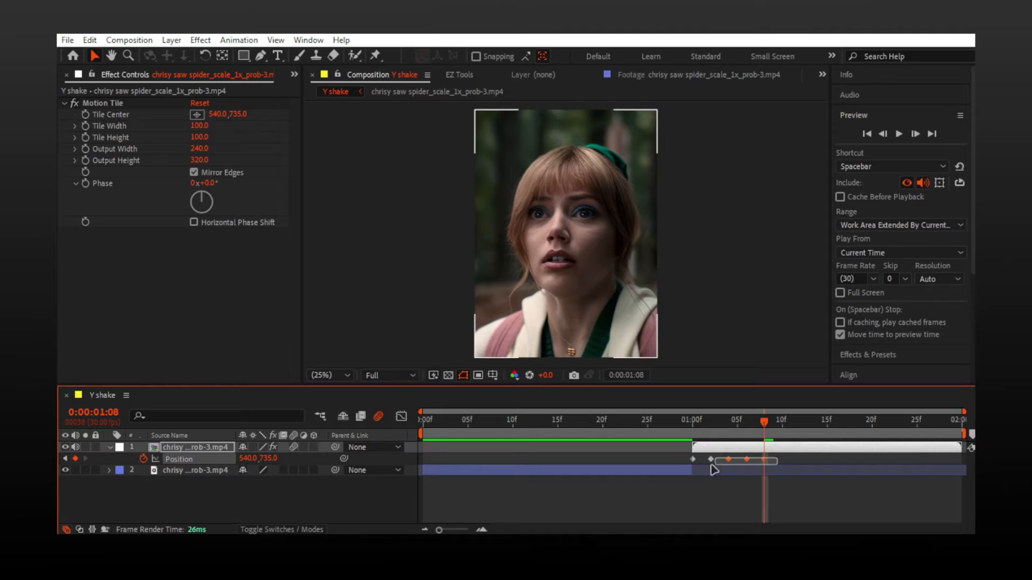
# - Easy Ease the shake Position keyframes and scrub from frame 0 through the cut
pyautogui.click(713, 470)
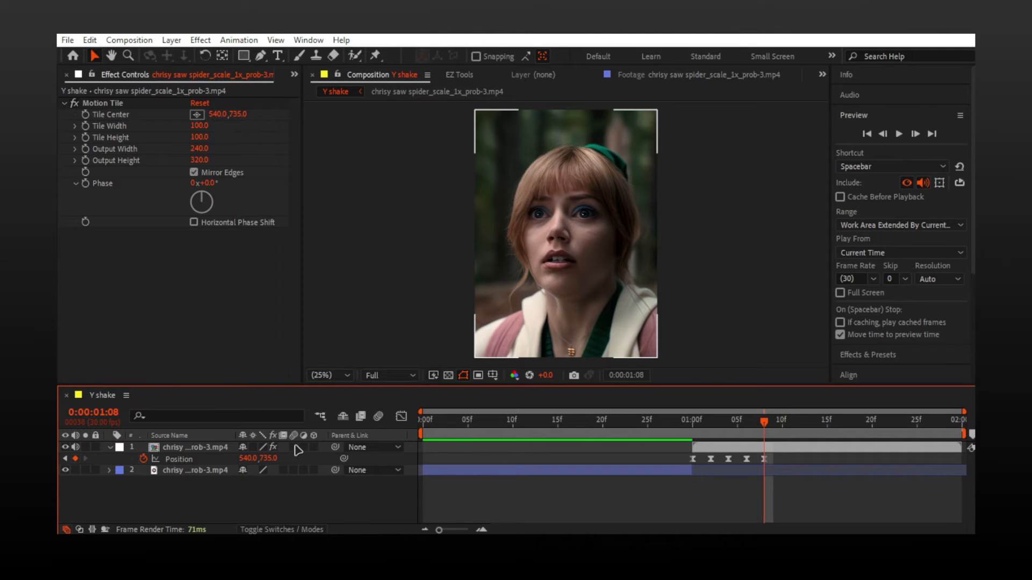
pyautogui.click(611, 420)
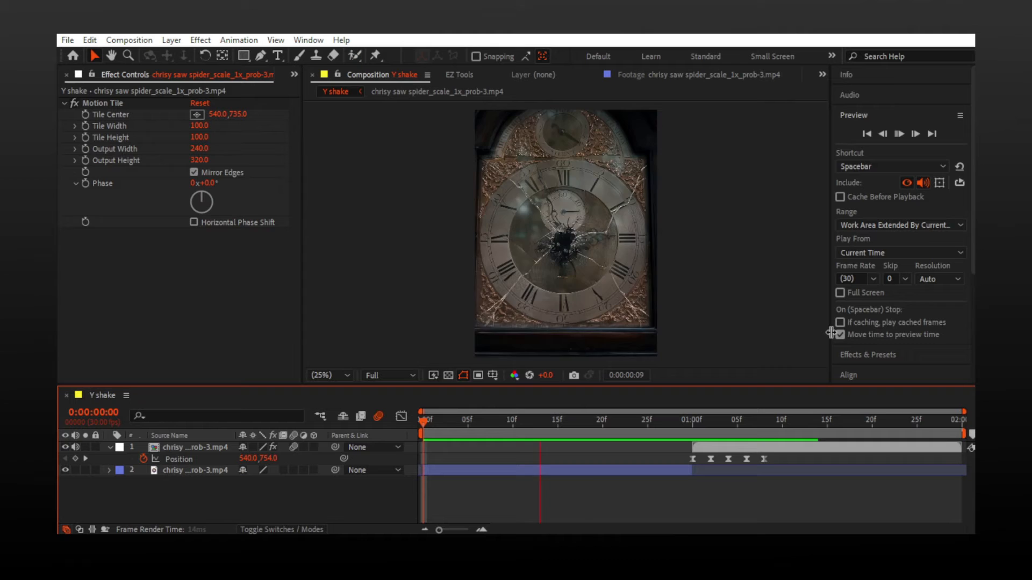
pyautogui.click(685, 422)
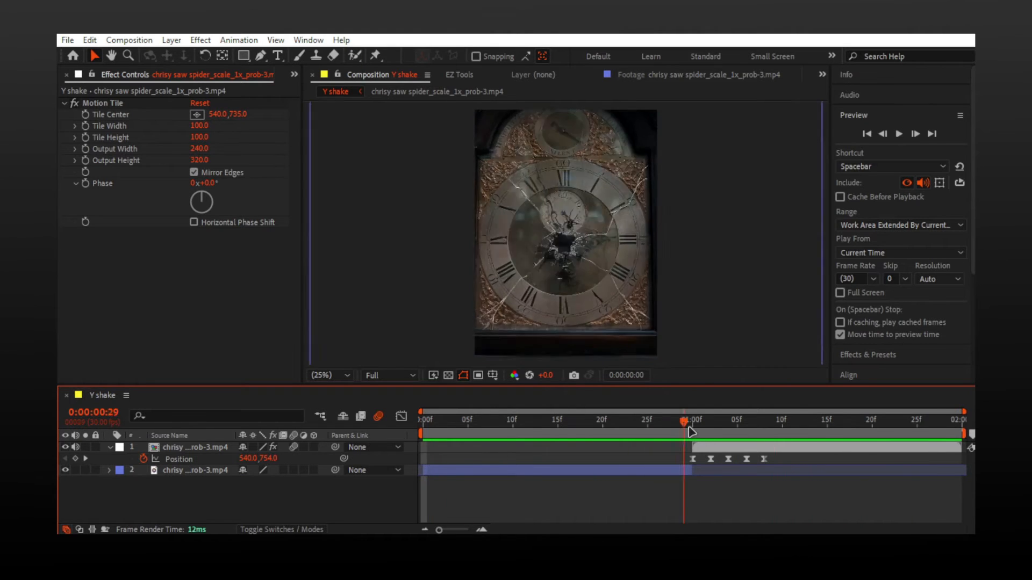
pyautogui.click(782, 420)
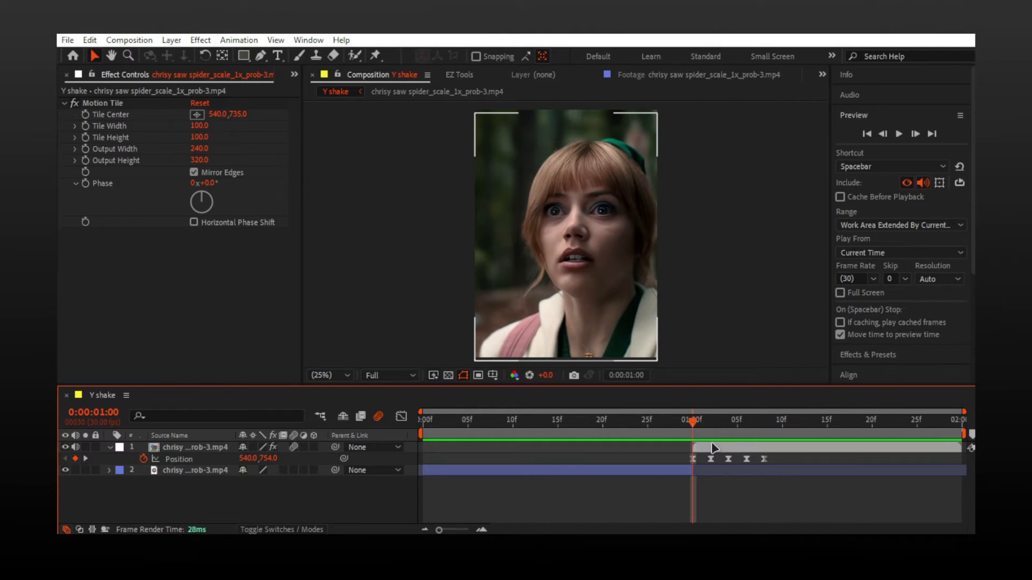
# - Apply Directional Blur, keyframing Blur Length from a high value at 1:00 down to 0.0
pyautogui.write('dir')
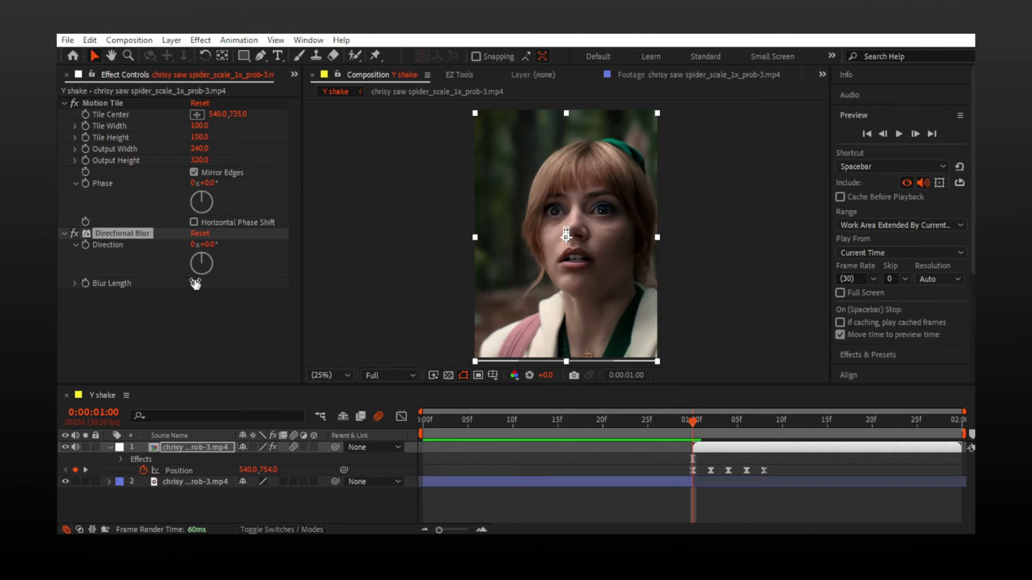
pyautogui.click(202, 282)
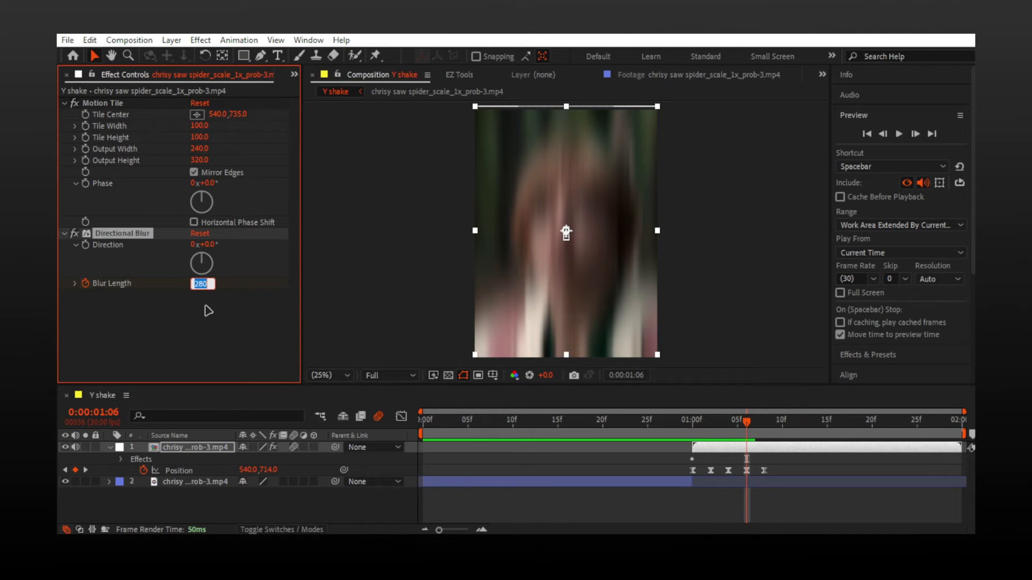
pyautogui.write('0.0,735.0')
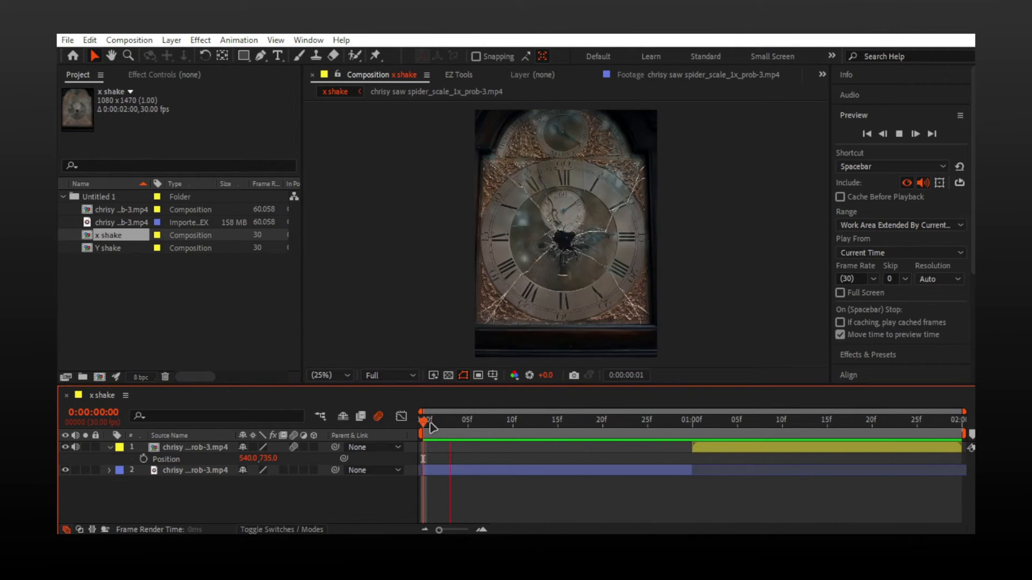
# - In x shake, apply Motion Tile with mirrored edges to the top clip at 1:00
pyautogui.click(691, 420)
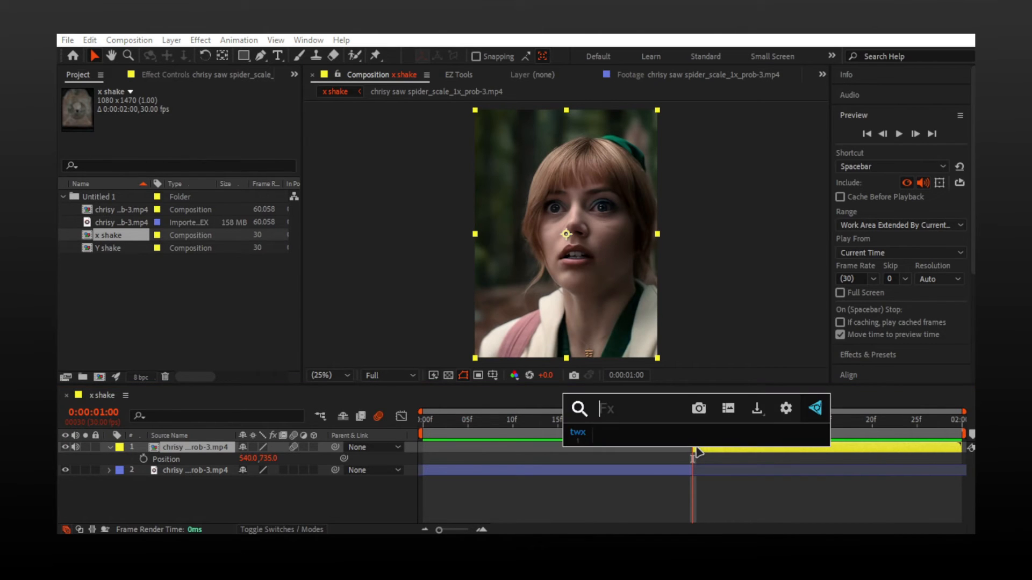
pyautogui.write('motion')
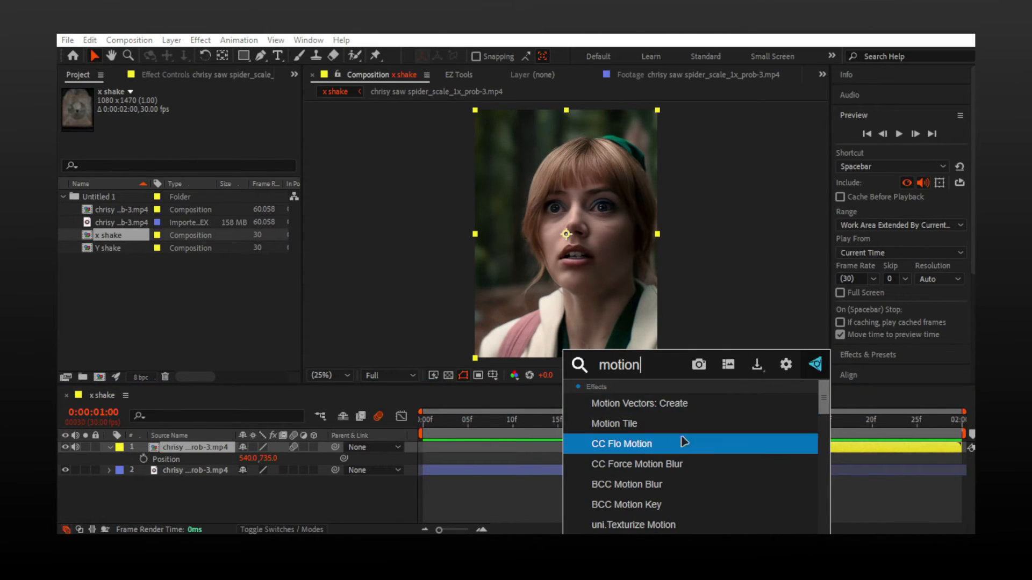
pyautogui.doubleClick(614, 423)
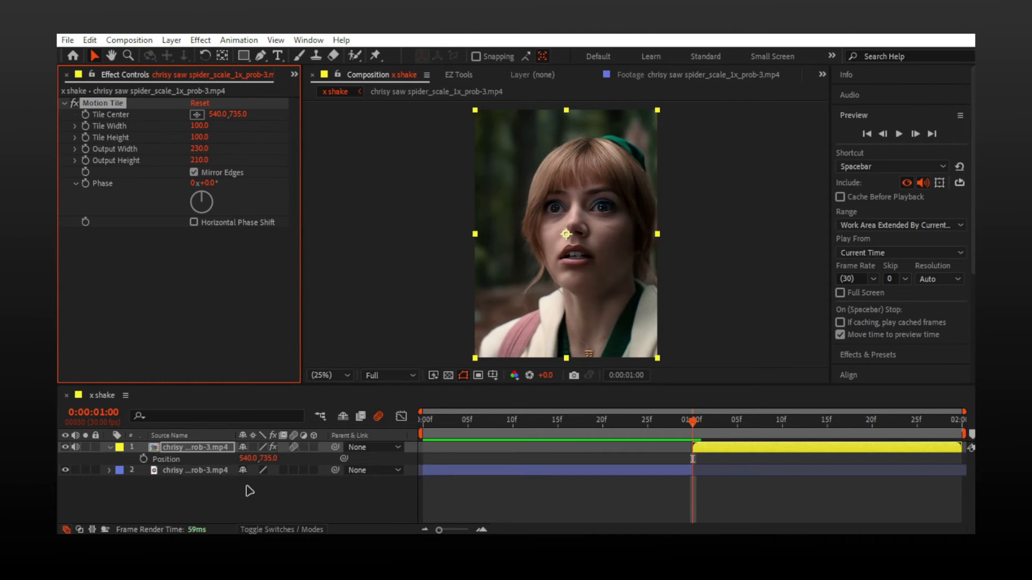
pyautogui.moveTo(145, 465)
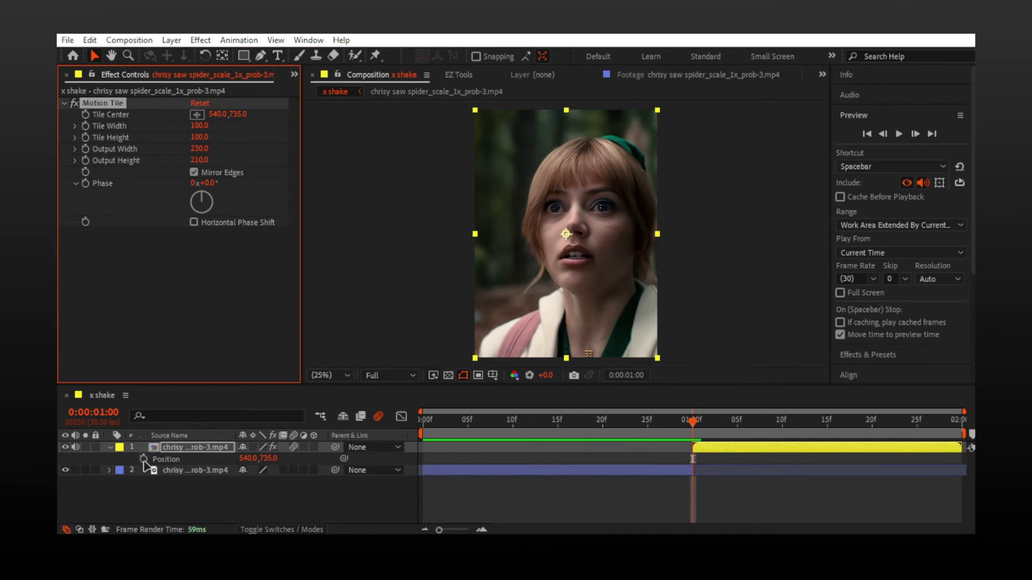
# - Key a frame-by-frame Position X shake after 1:00 and Easy Ease those keyframes
pyautogui.click(143, 459)
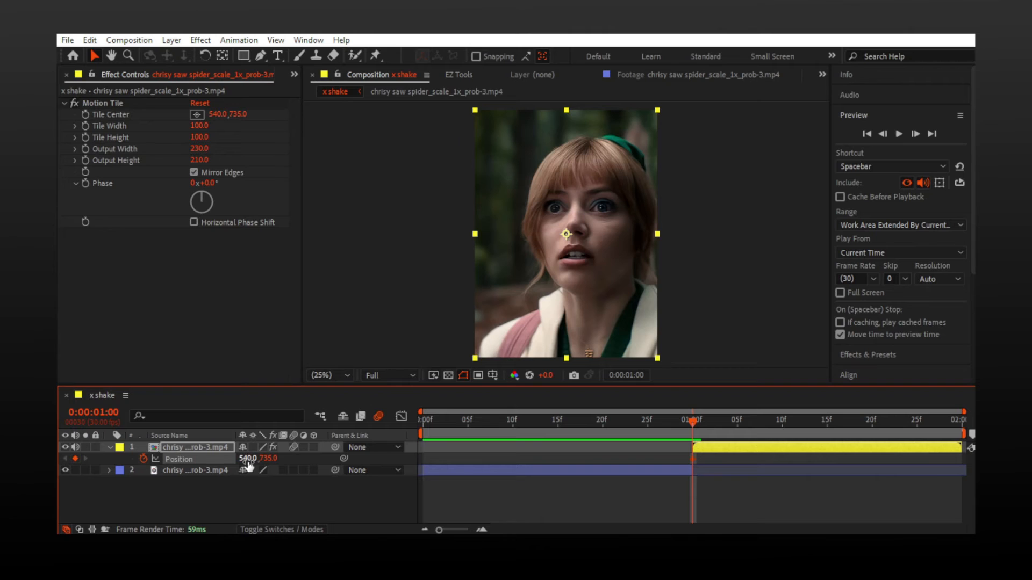
pyautogui.moveTo(250, 458); pyautogui.dragTo(236, 458)
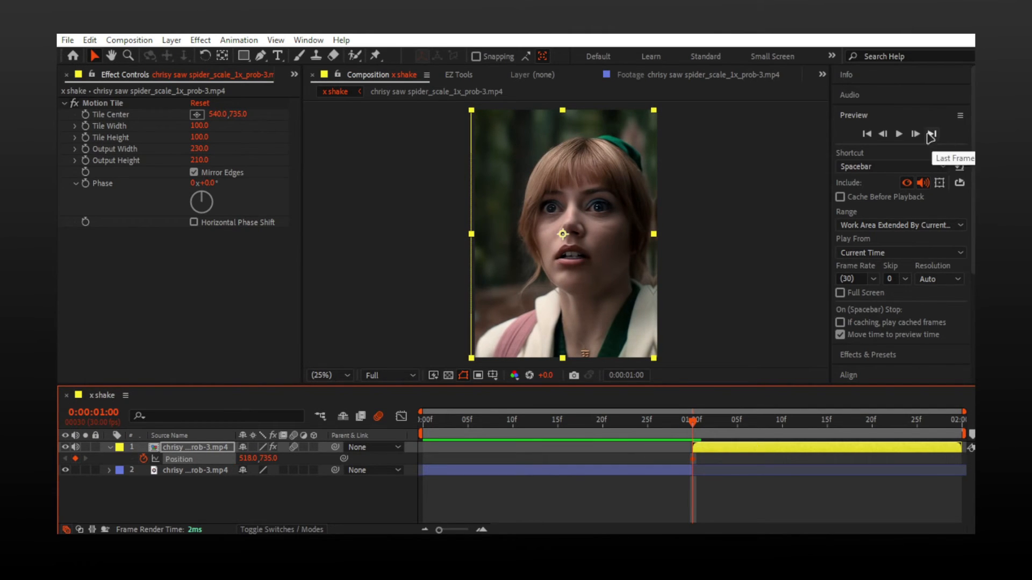
pyautogui.click(915, 133)
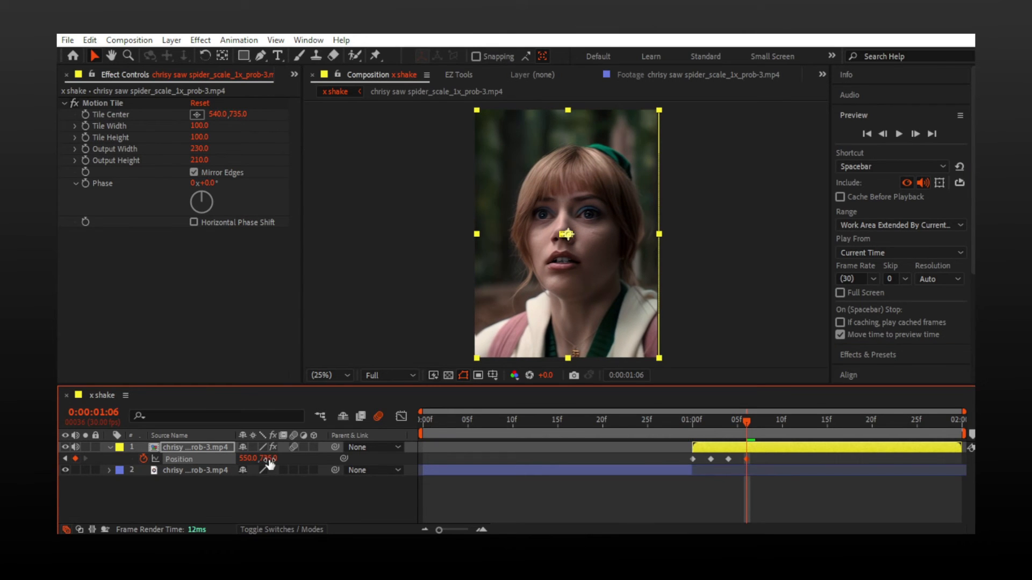
pyautogui.click(913, 134)
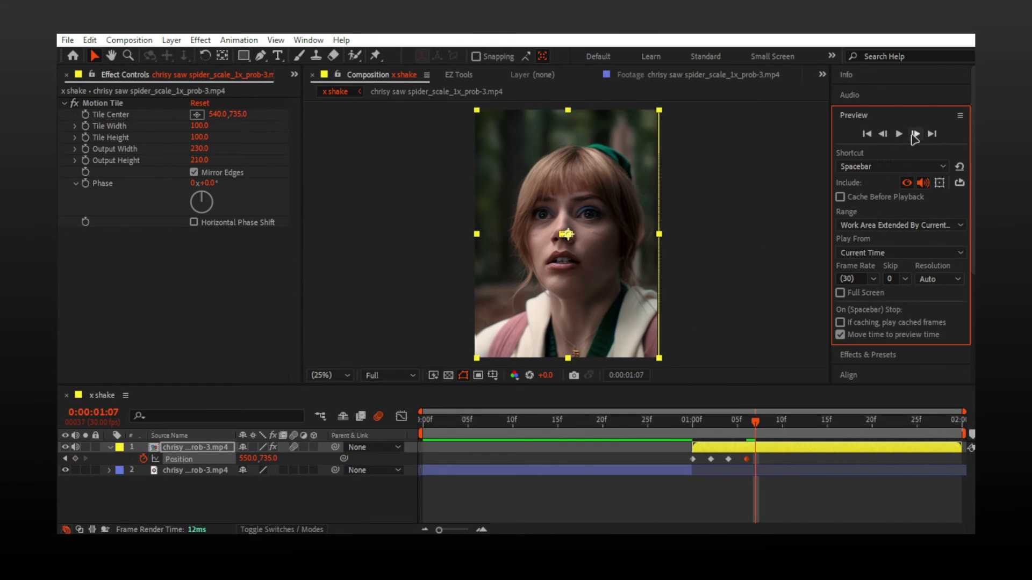
pyautogui.click(914, 133)
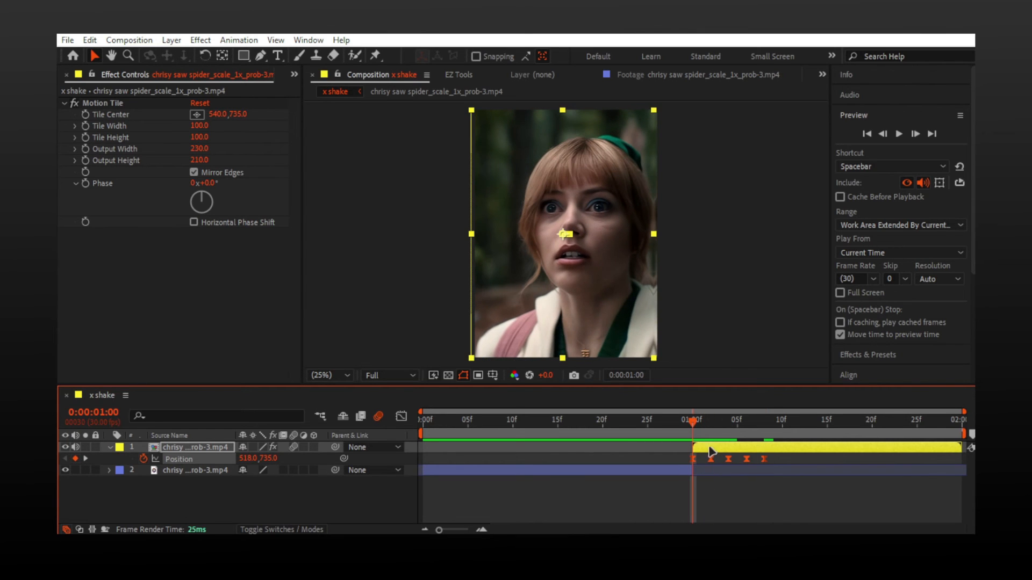
pyautogui.write('directiona')
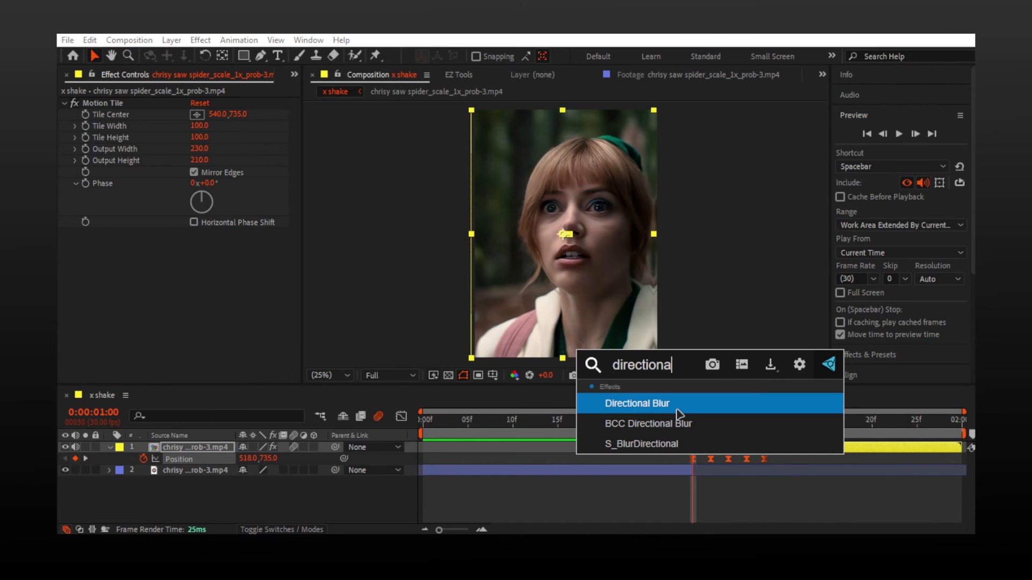
# - Apply Directional Blur at 90 degrees, keyframing Blur Length from 280 down to 0
pyautogui.click(635, 403)
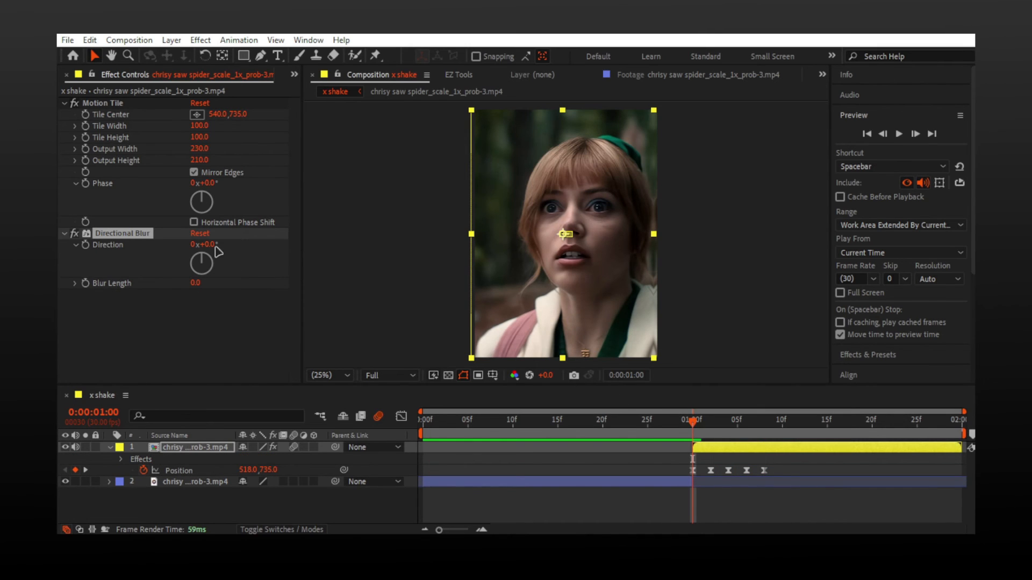
pyautogui.write('90')
pyautogui.write('280')
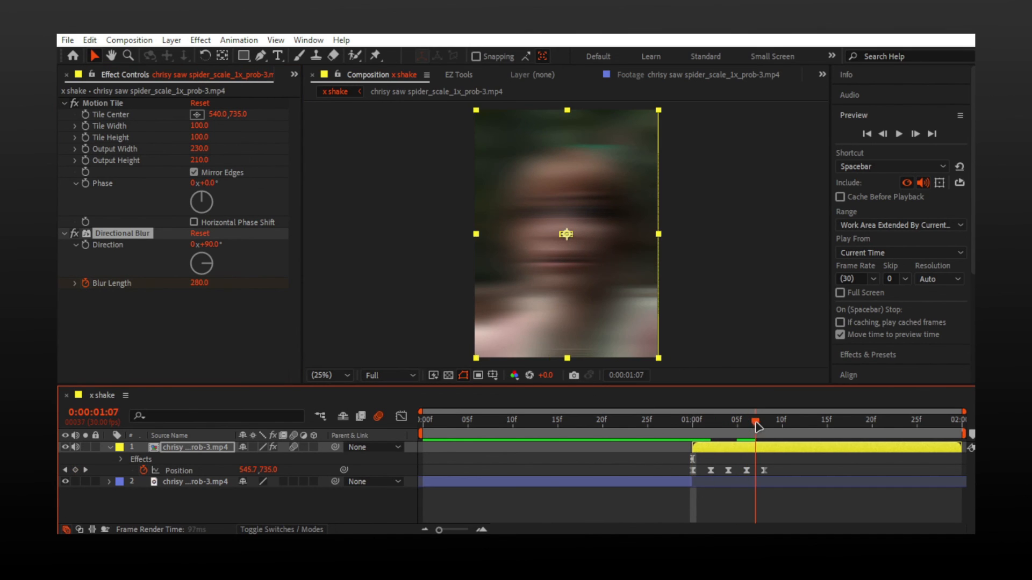
pyautogui.click(199, 283)
pyautogui.write('0')
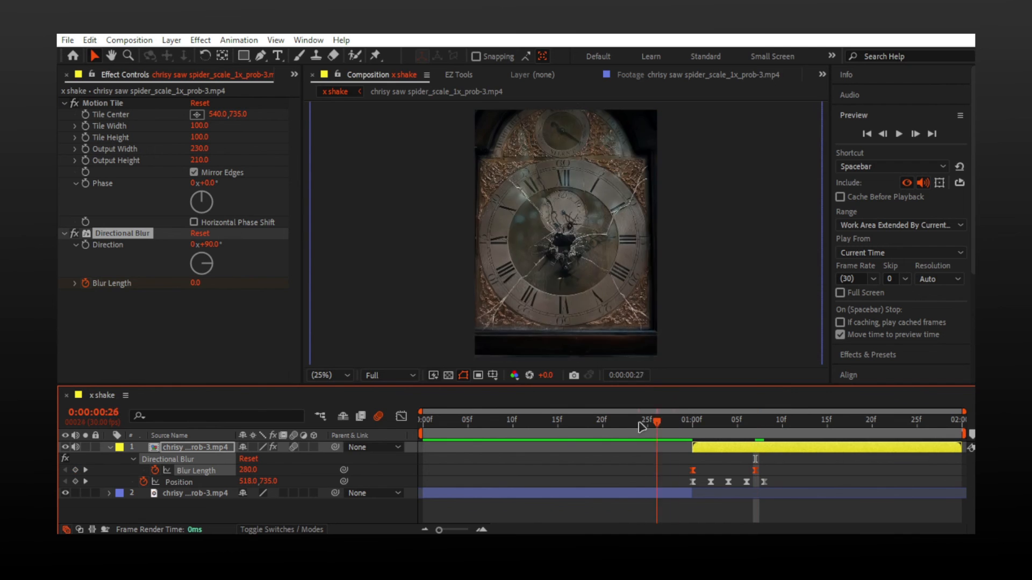
pyautogui.click(421, 420)
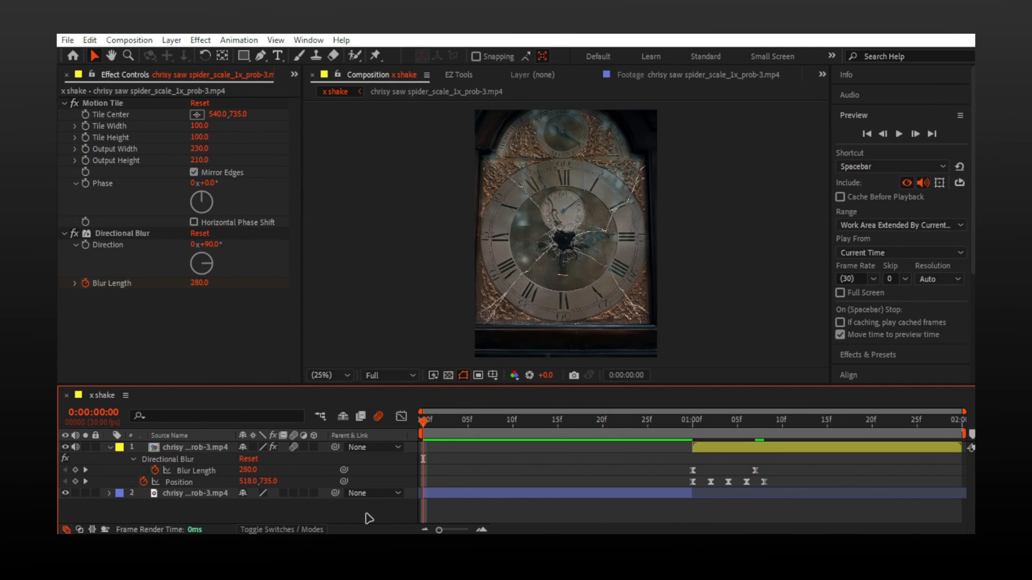
pyautogui.click(899, 133)
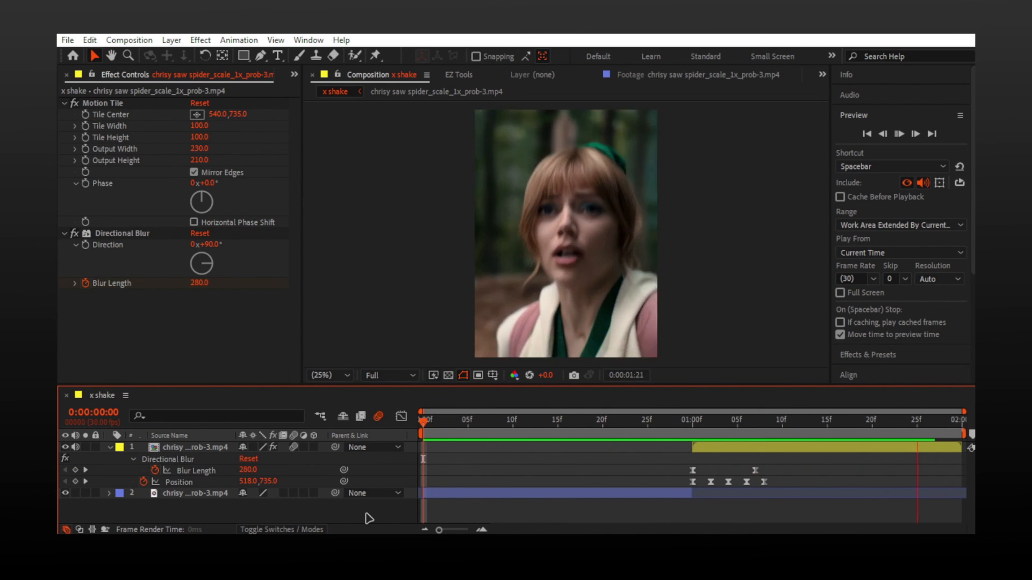